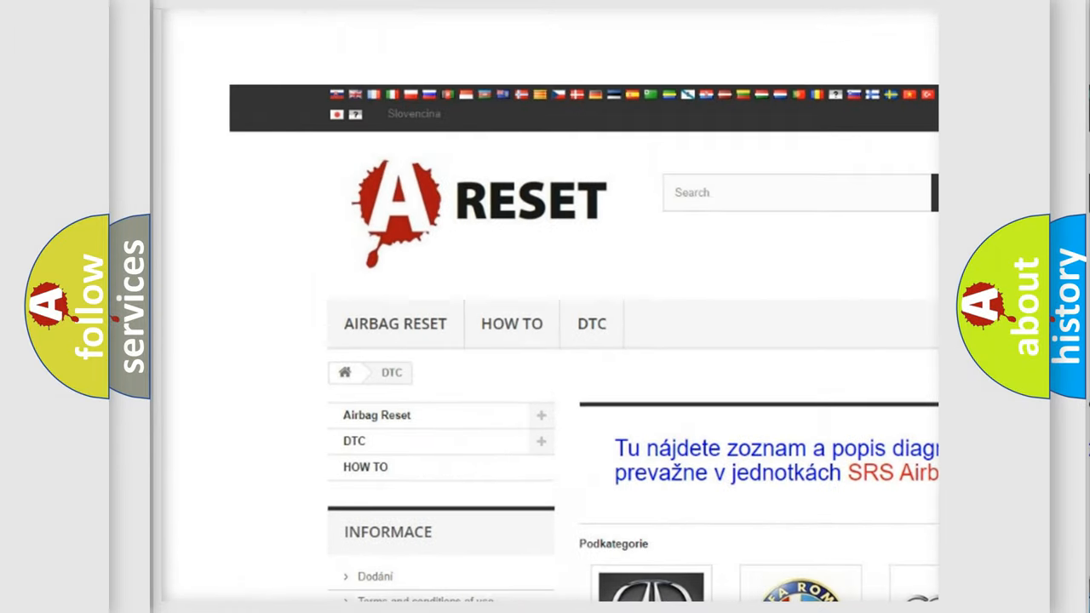
Reach the Dodge DTC listing from the subcategory grid and browse its B-series codes like B000111.
scroll("down", 3)
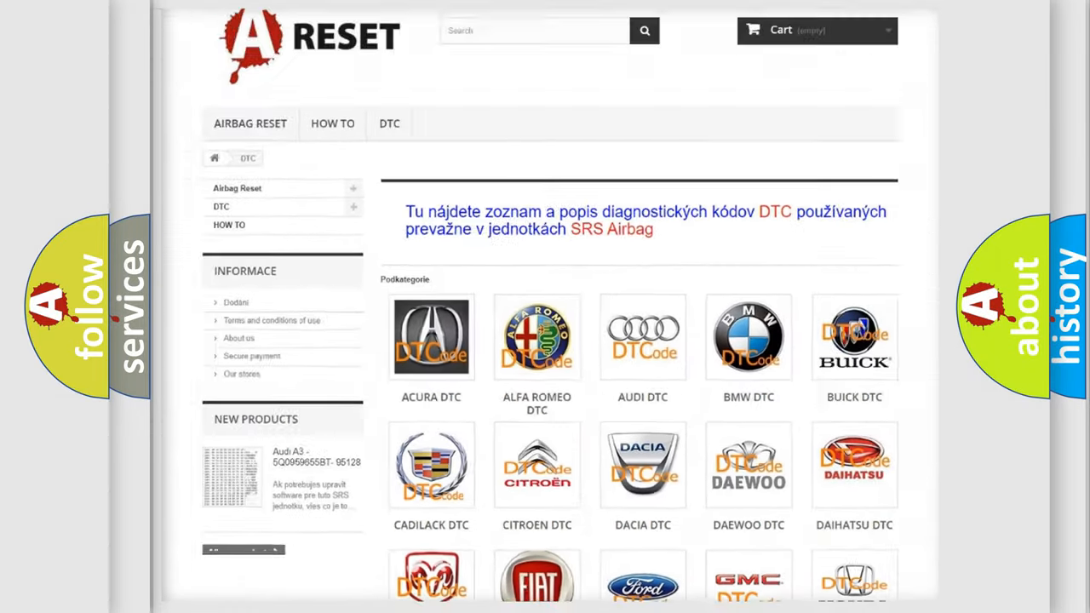
scroll("down", 3)
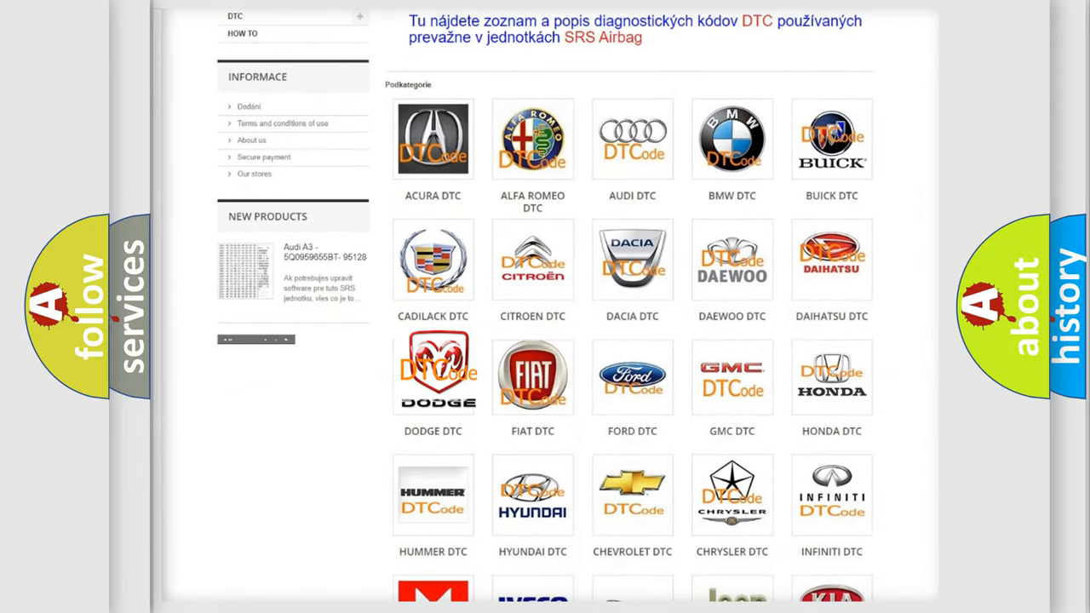
left_click(432, 375)
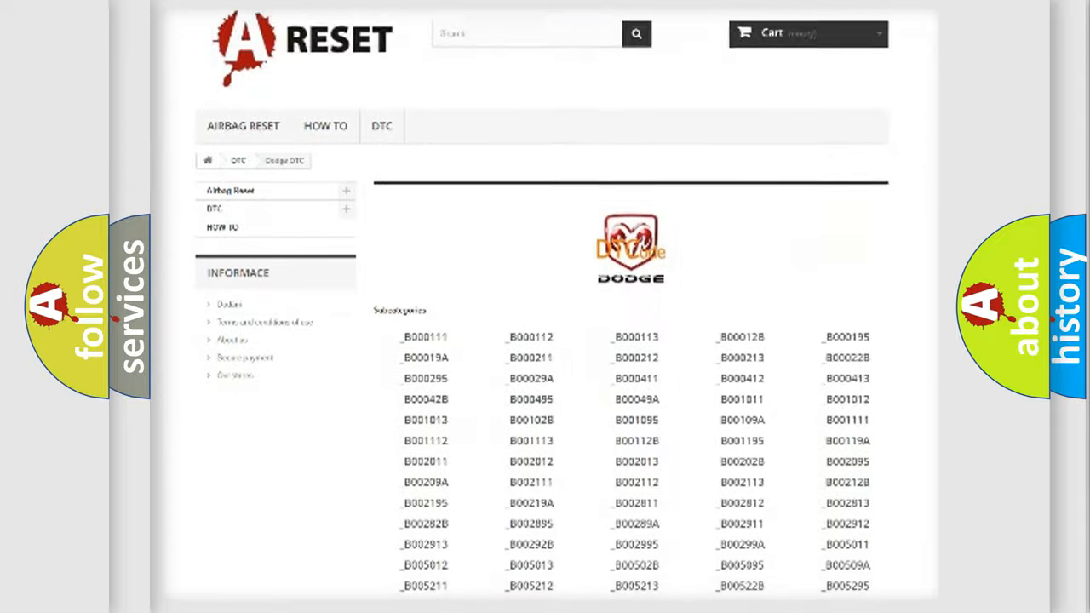
scroll("down", 3)
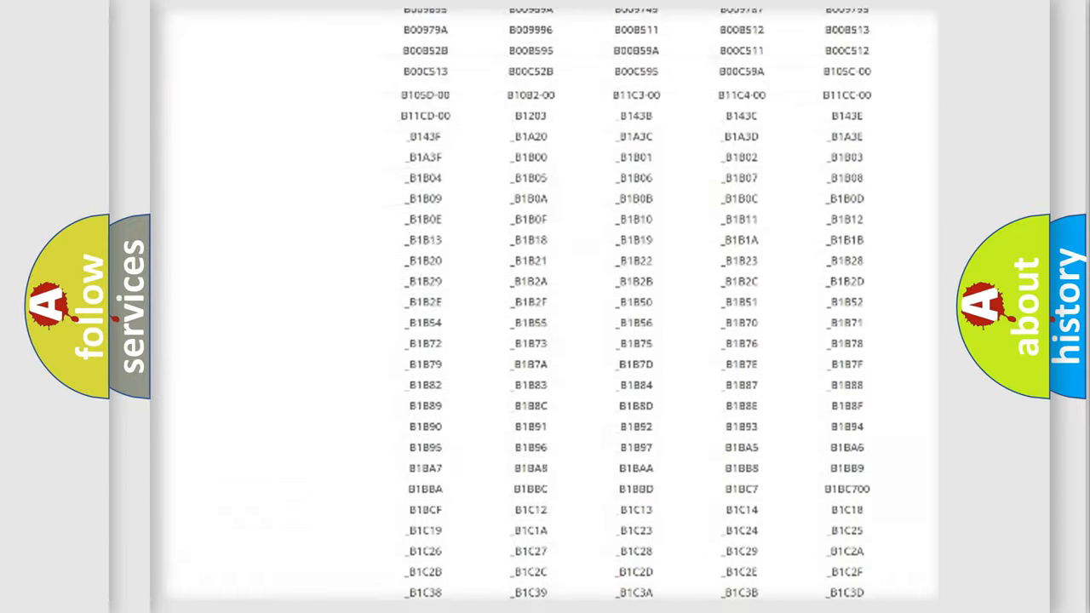
scroll("up", 3)
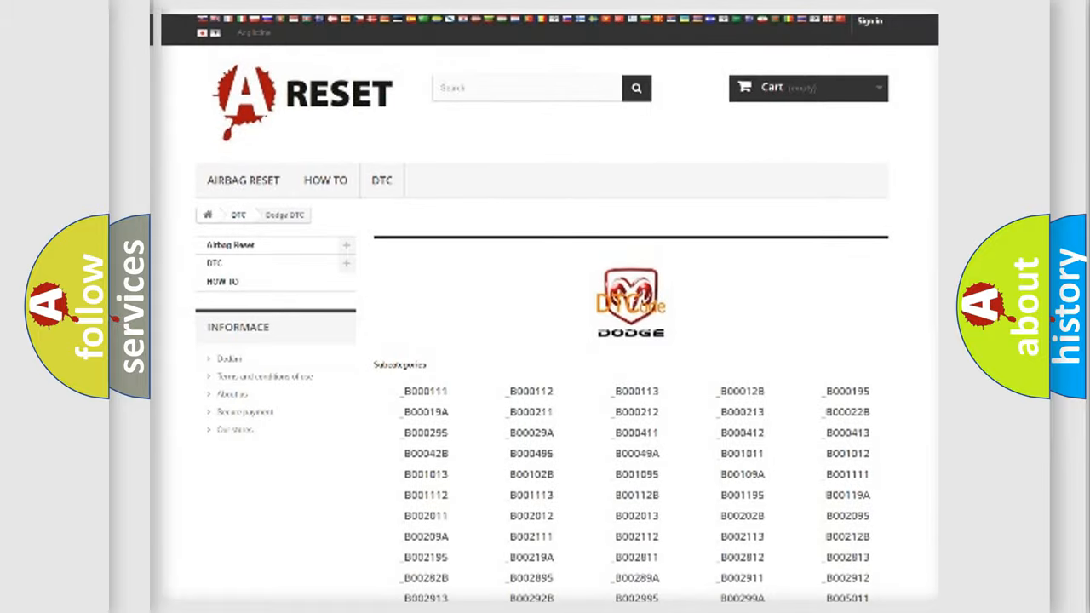